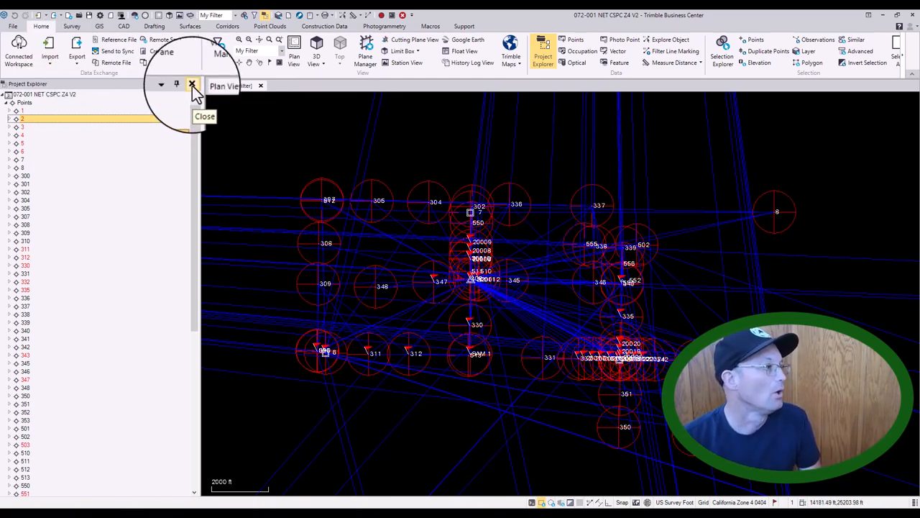
# Close the Project Explorer pane to leave the plan view and tolerance flags
pyautogui.click(192, 85)
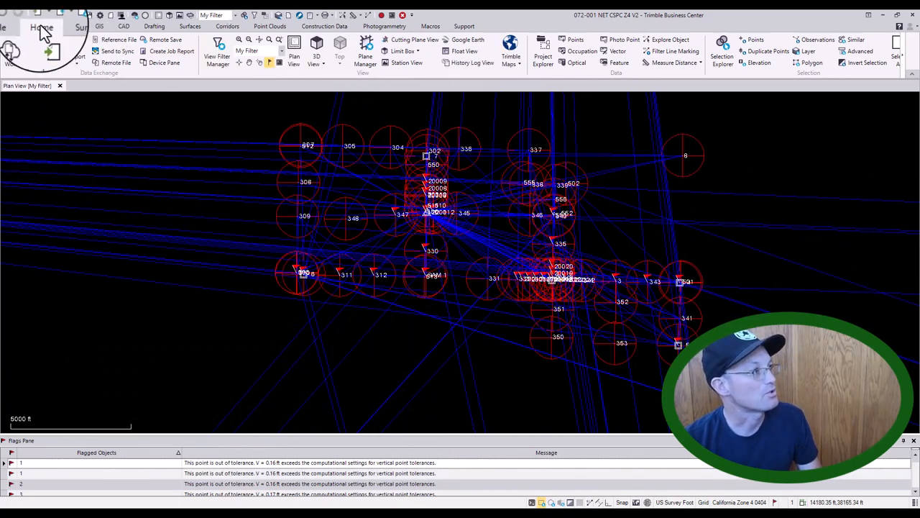
# Reopen Project Explorer and expand, then collapse, the Sessions node
pyautogui.click(543, 50)
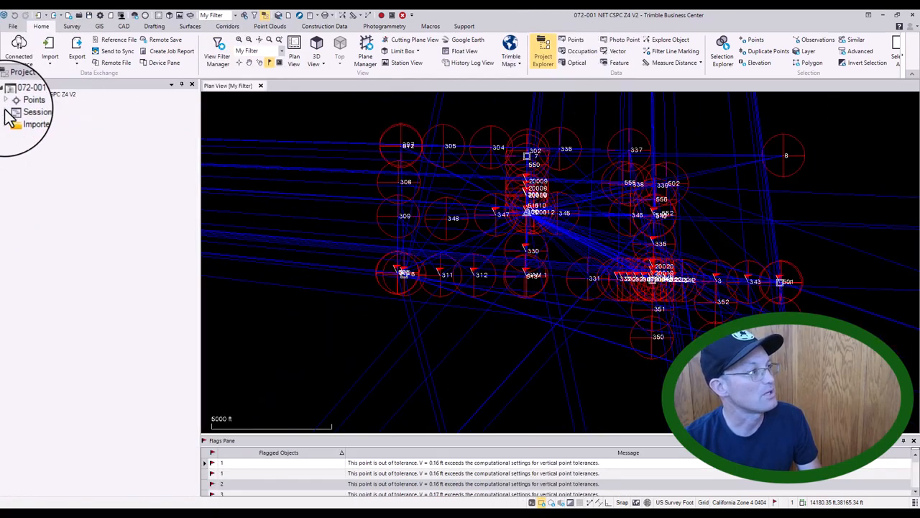
pyautogui.click(8, 100)
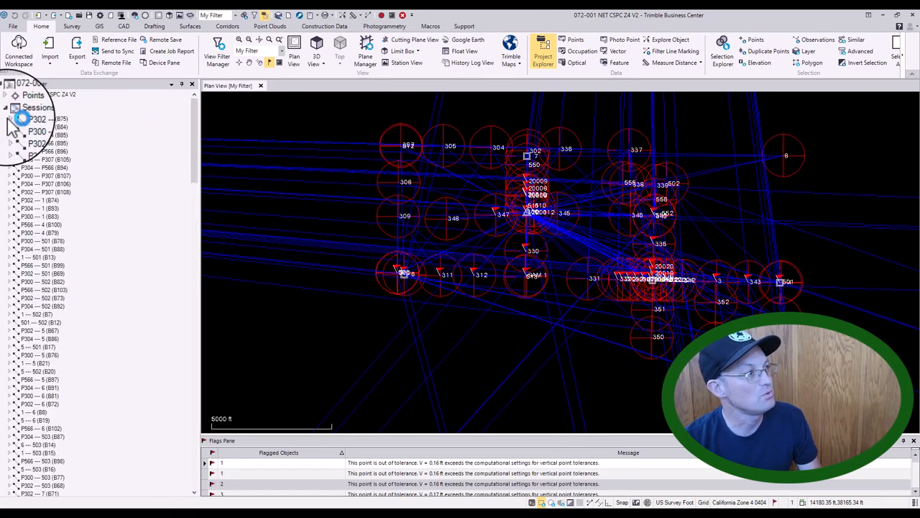
pyautogui.click(7, 119)
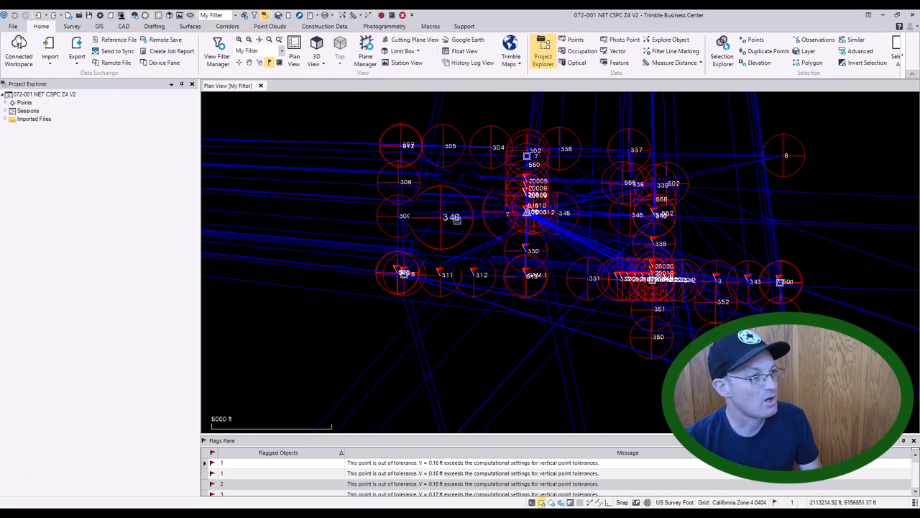
# Show point 348's Properties from its Plan View context menu
pyautogui.rightClick(453, 222)
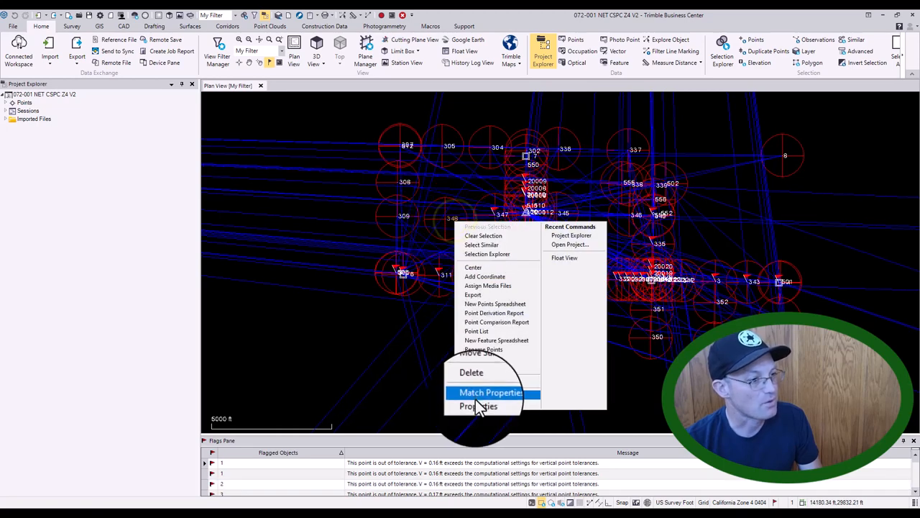
pyautogui.click(478, 406)
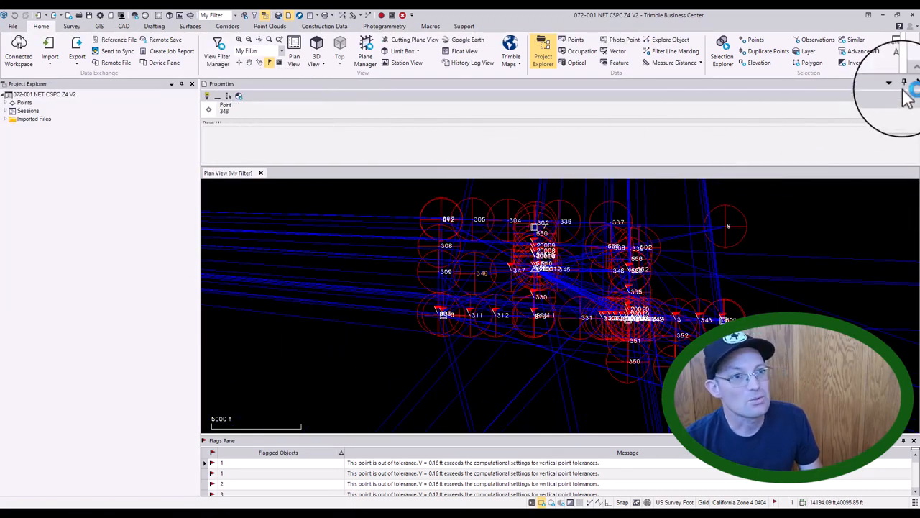
pyautogui.click(905, 84)
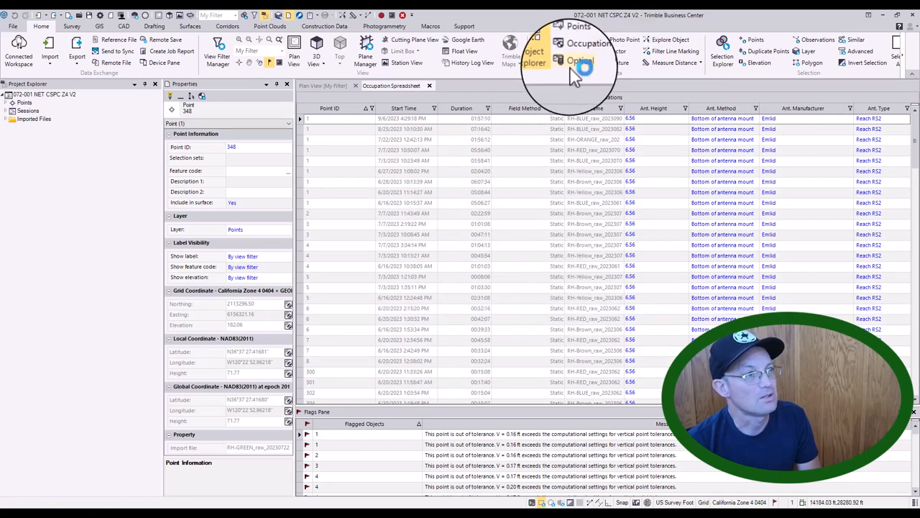
# Cycle through the Optical spreadsheet, Plan View and Occupation spreadsheet tabs
pyautogui.click(431, 86)
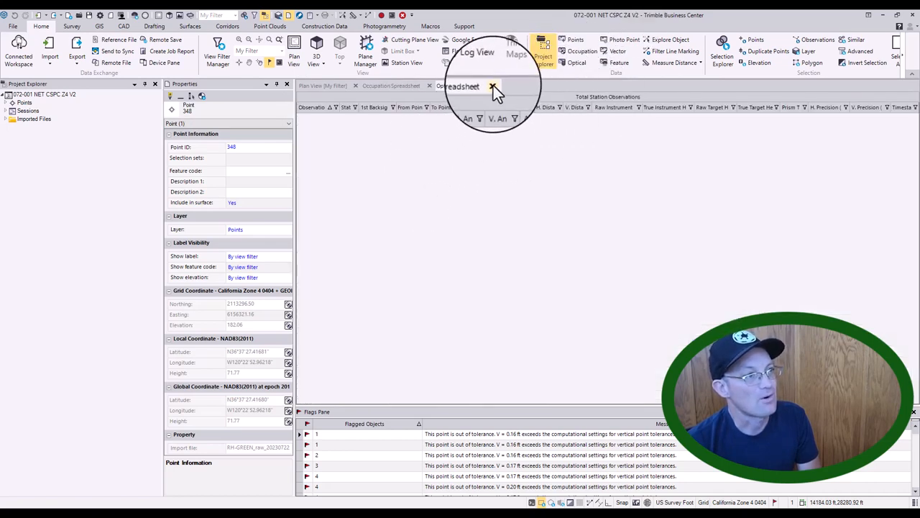
pyautogui.click(492, 86)
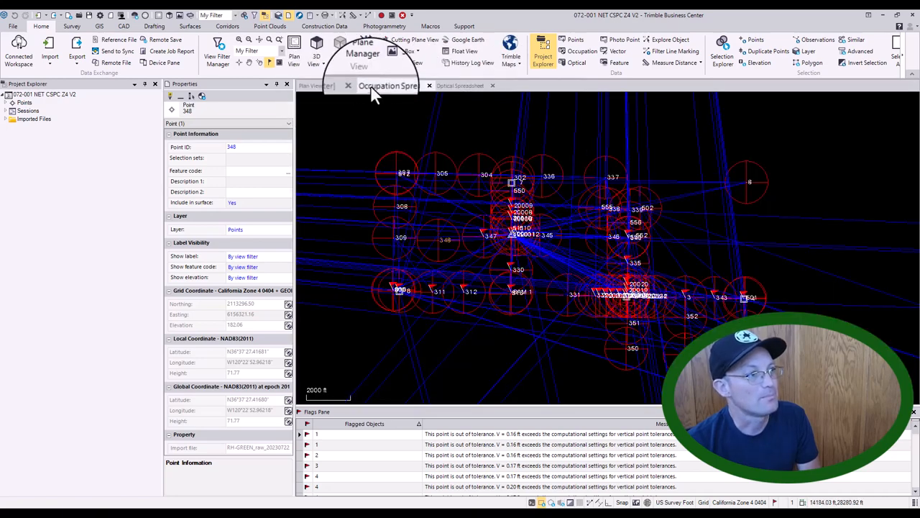
pyautogui.click(388, 85)
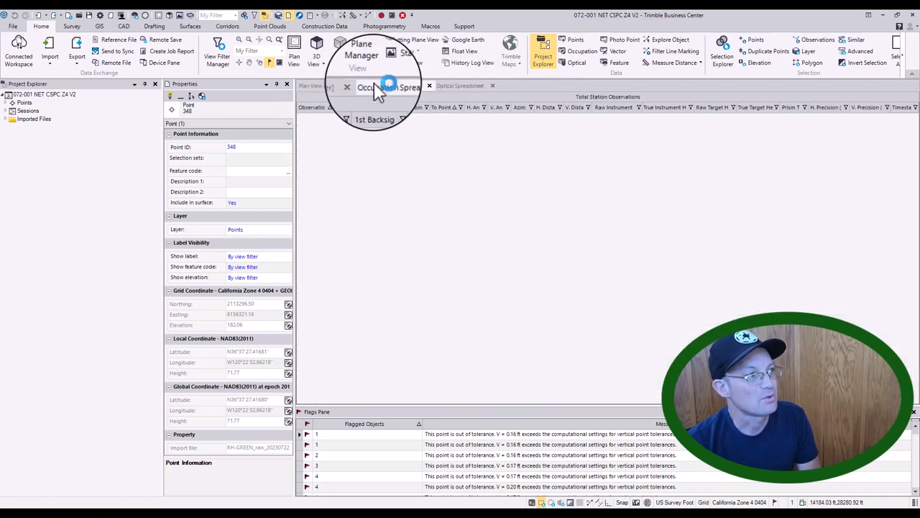